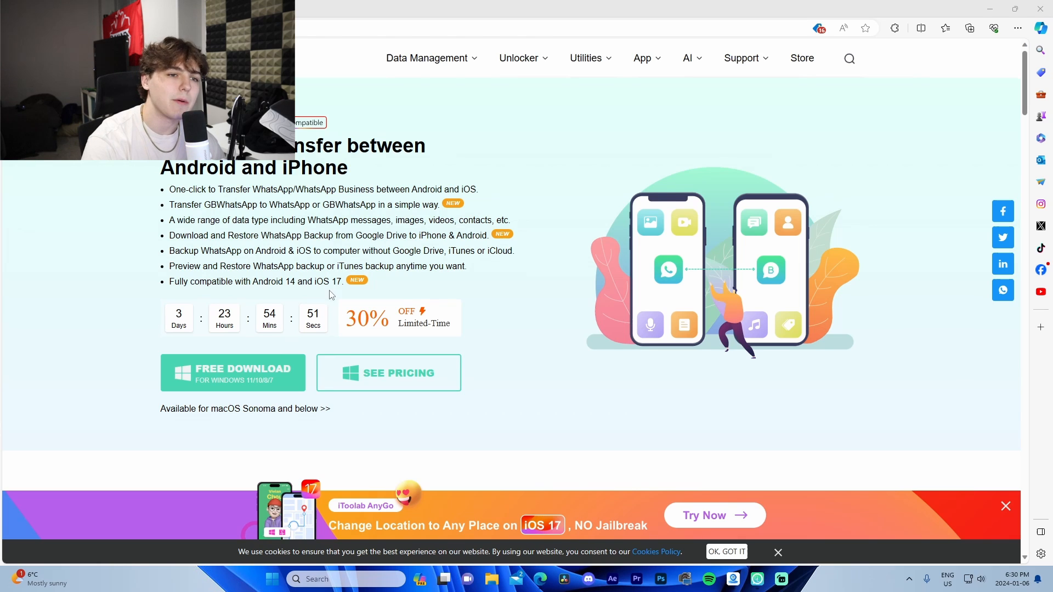
Review the WhatsApp Business options, then show the GBWhatsApp transfer, backup and restore screen
{"action": "scroll", "scroll_direction": "down", "scroll_amount": 3}
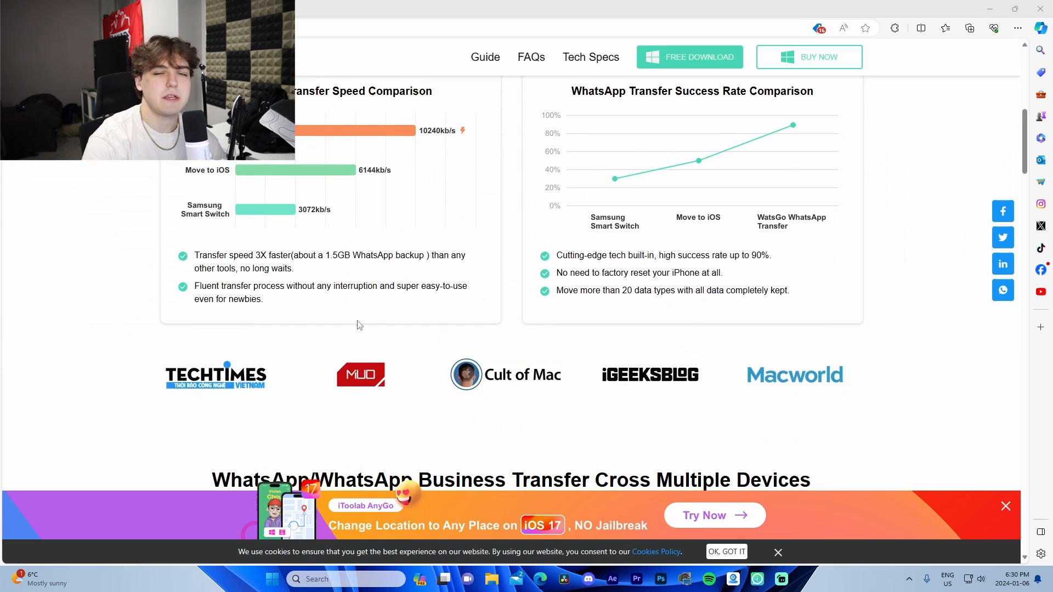
{"action": "scroll", "scroll_direction": "up", "scroll_amount": 3}
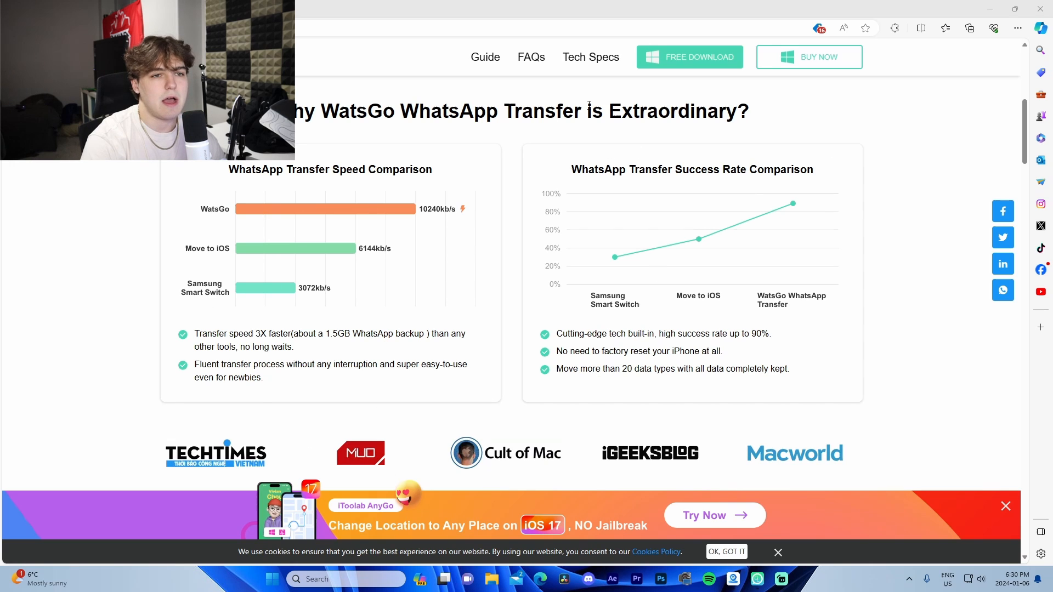
{"action": "scroll", "scroll_direction": "down", "scroll_amount": 3}
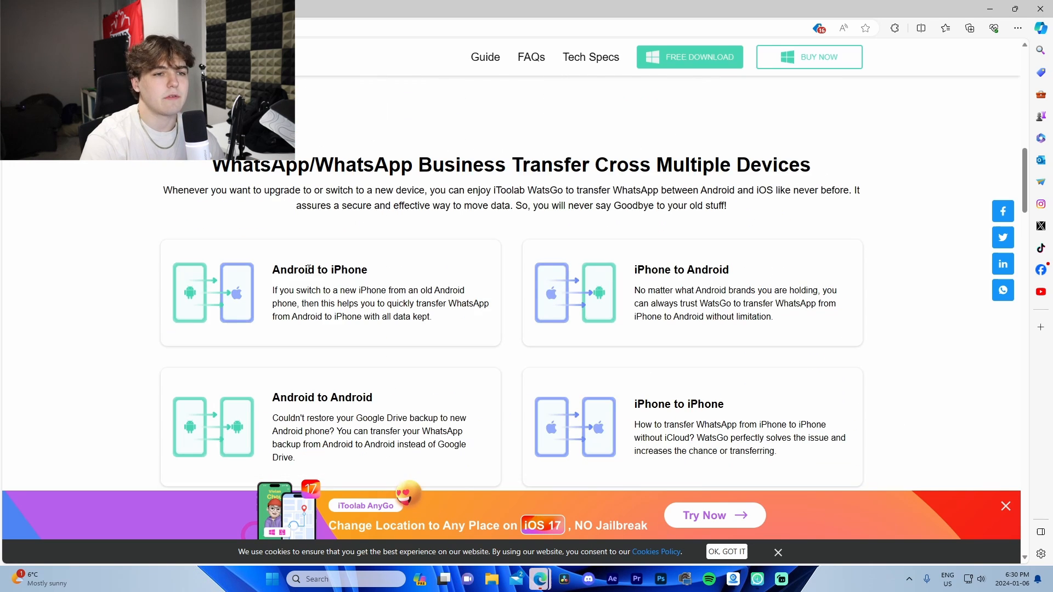
{"action": "scroll", "scroll_direction": "down", "scroll_amount": 3}
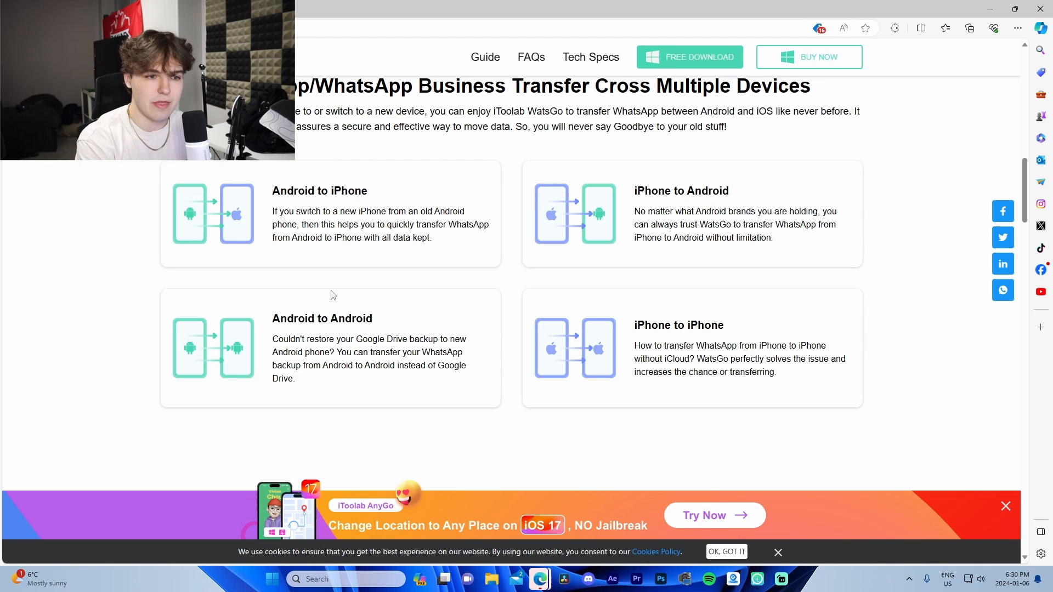
{"action": "scroll", "scroll_direction": "down", "scroll_amount": 3}
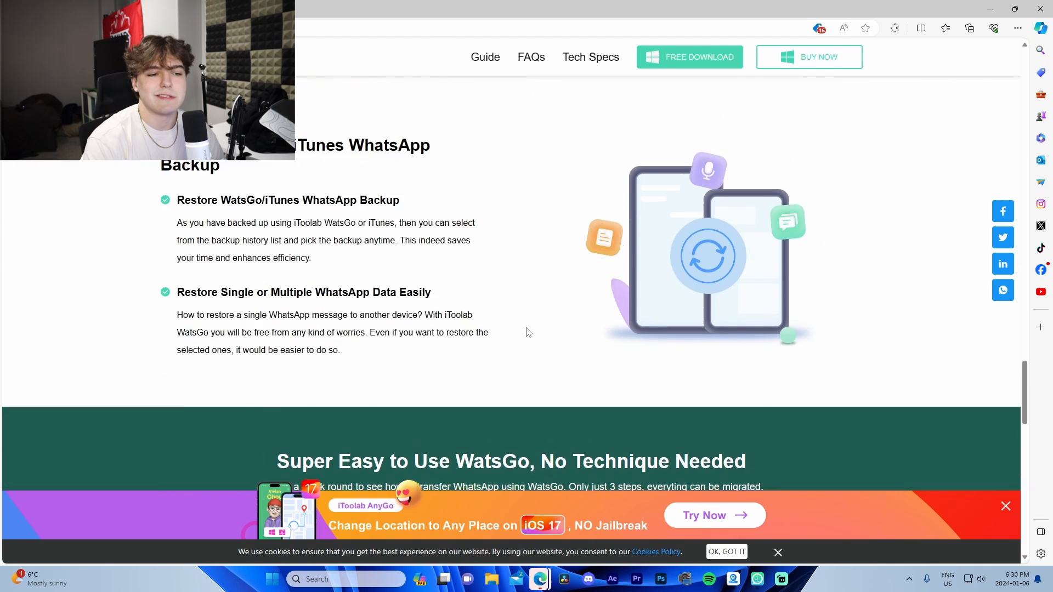
{"action": "scroll", "scroll_direction": "down", "scroll_amount": 3}
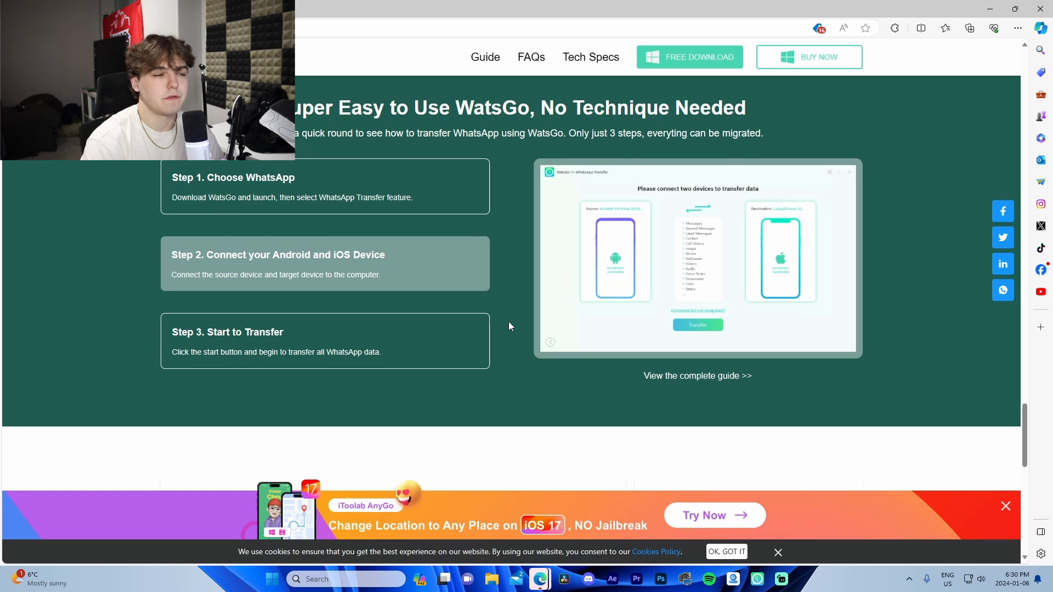
{"action": "scroll", "scroll_direction": "down", "scroll_amount": 3}
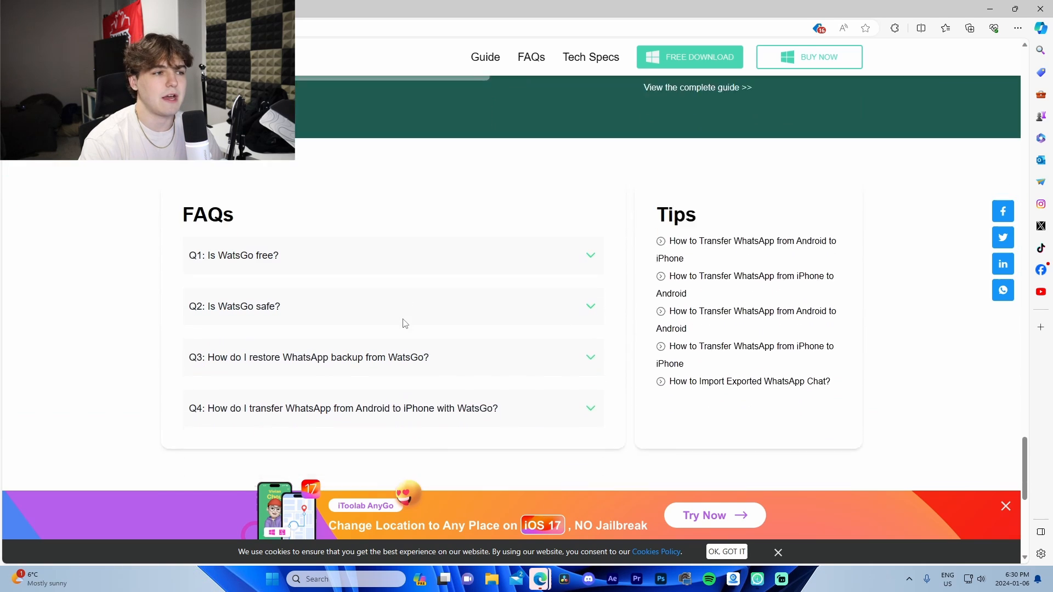
{"action": "scroll", "scroll_direction": "down", "scroll_amount": 3}
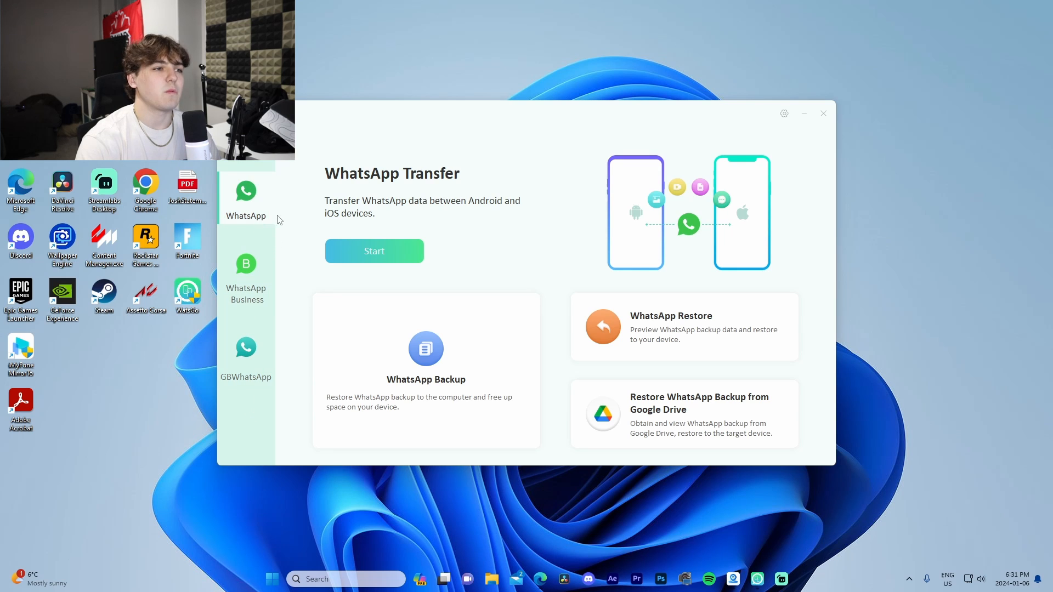
{"action": "mouse_move", "coordinate": [268, 319]}
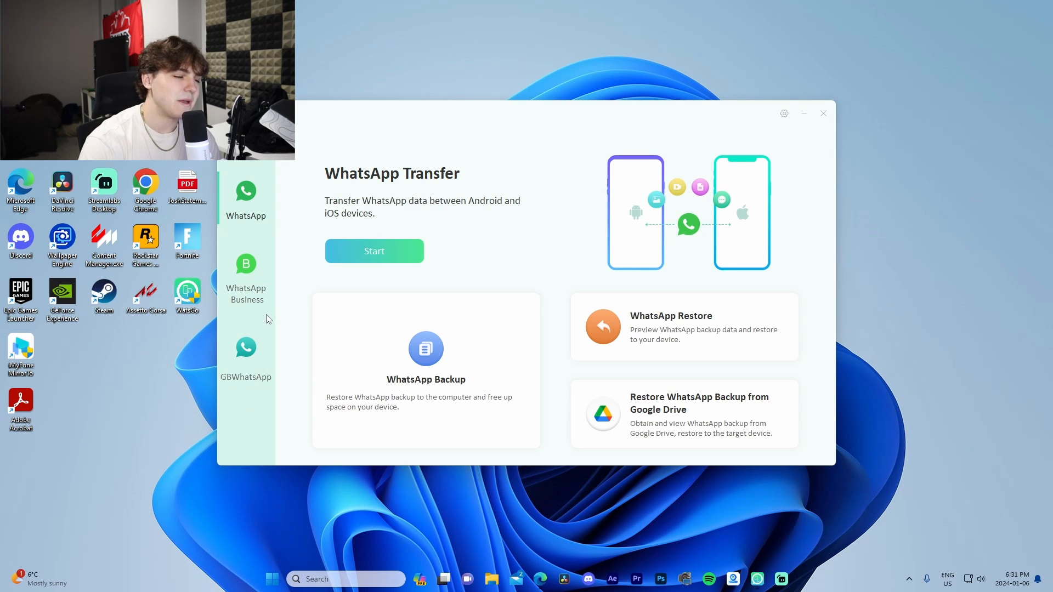
{"action": "mouse_move", "coordinate": [253, 398]}
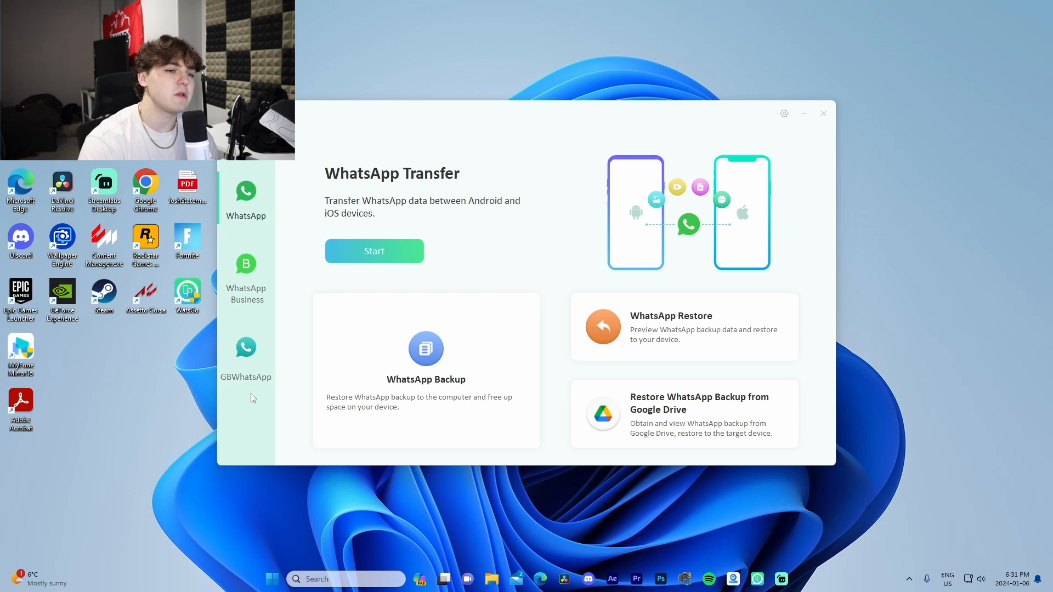
{"action": "mouse_move", "coordinate": [426, 349]}
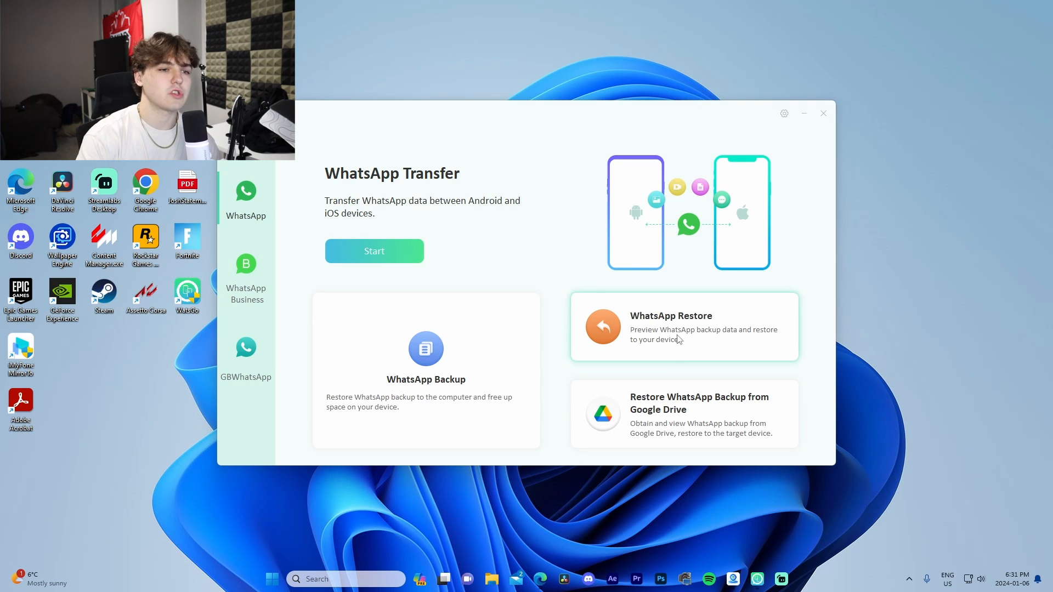
{"action": "mouse_move", "coordinate": [698, 417]}
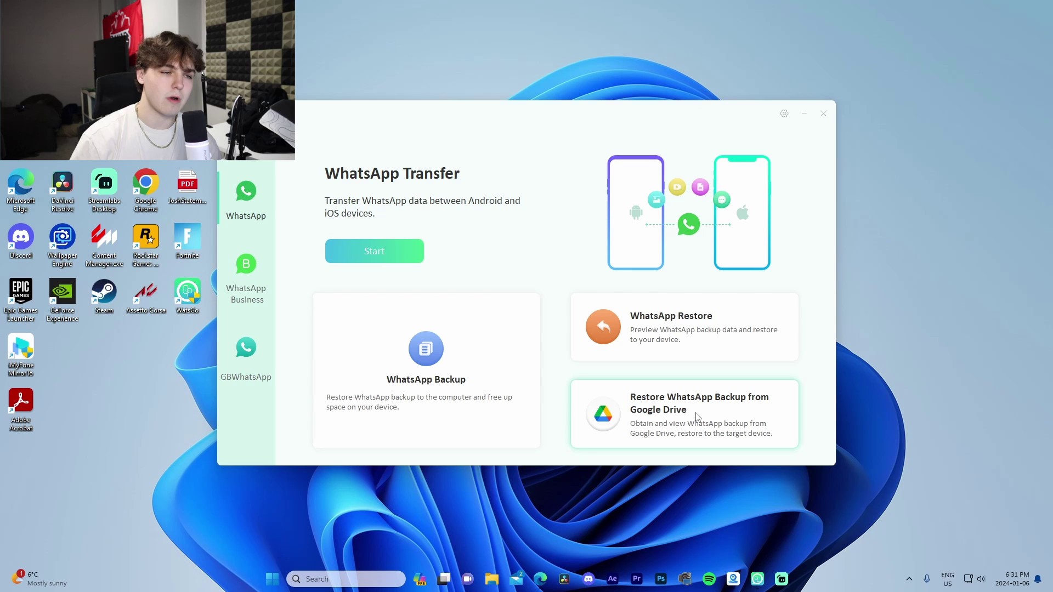
{"action": "left_click", "coordinate": [246, 268]}
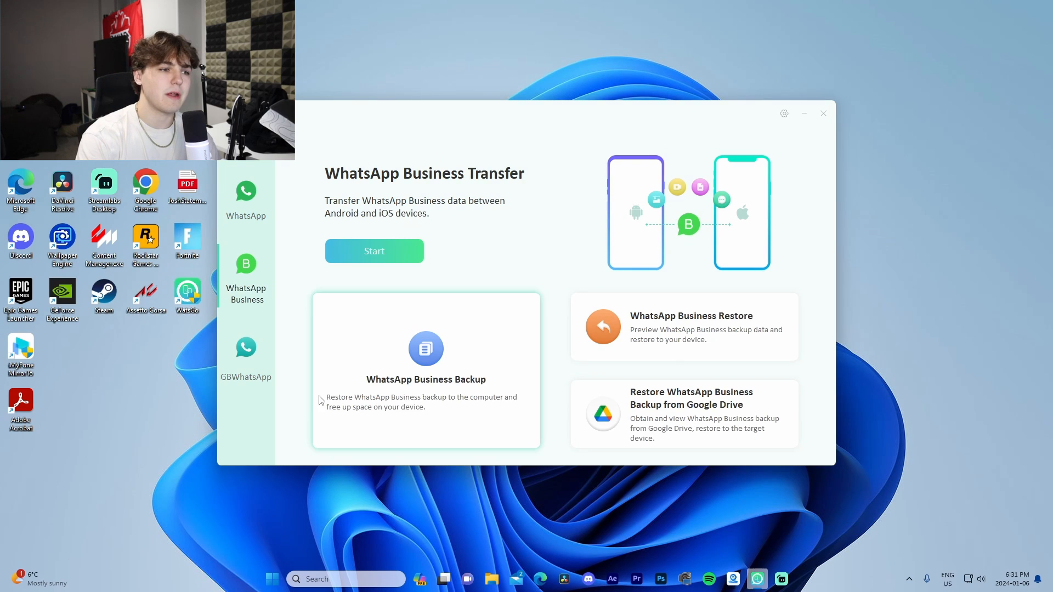
{"action": "left_click", "coordinate": [245, 355]}
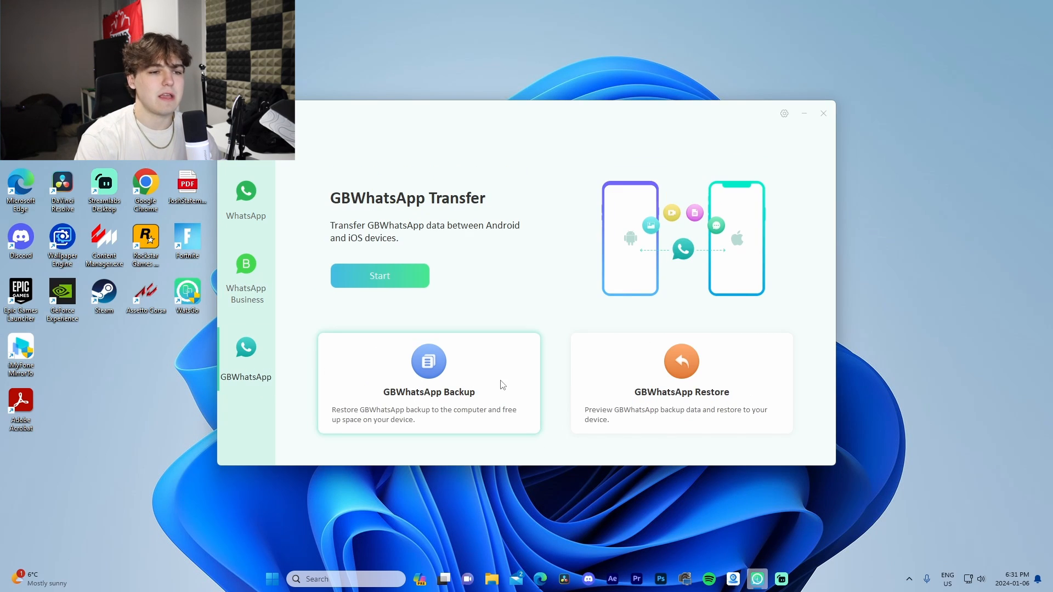
{"action": "mouse_move", "coordinate": [465, 389]}
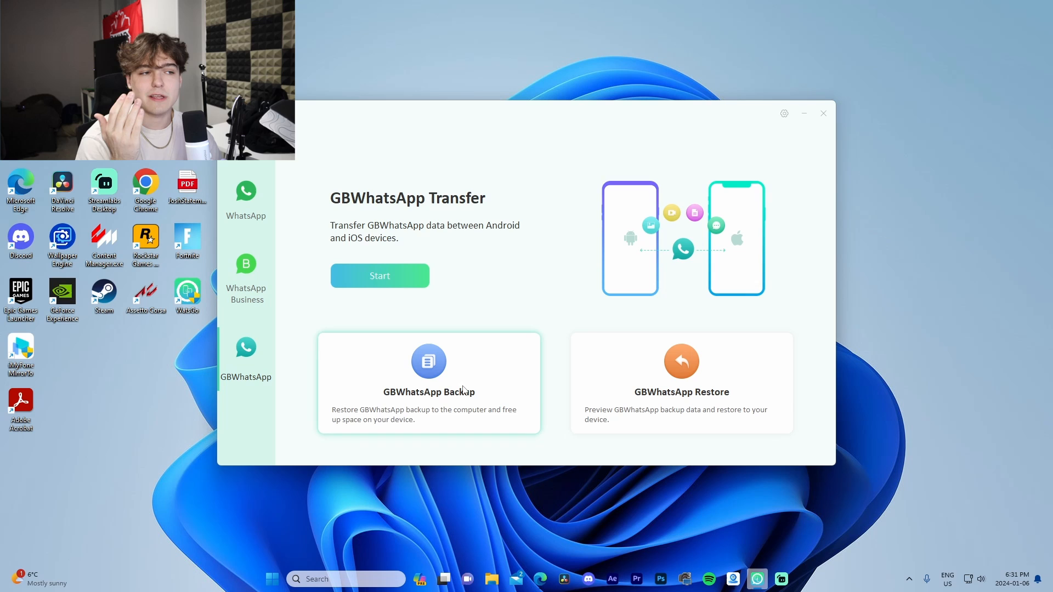
{"action": "mouse_move", "coordinate": [329, 201]}
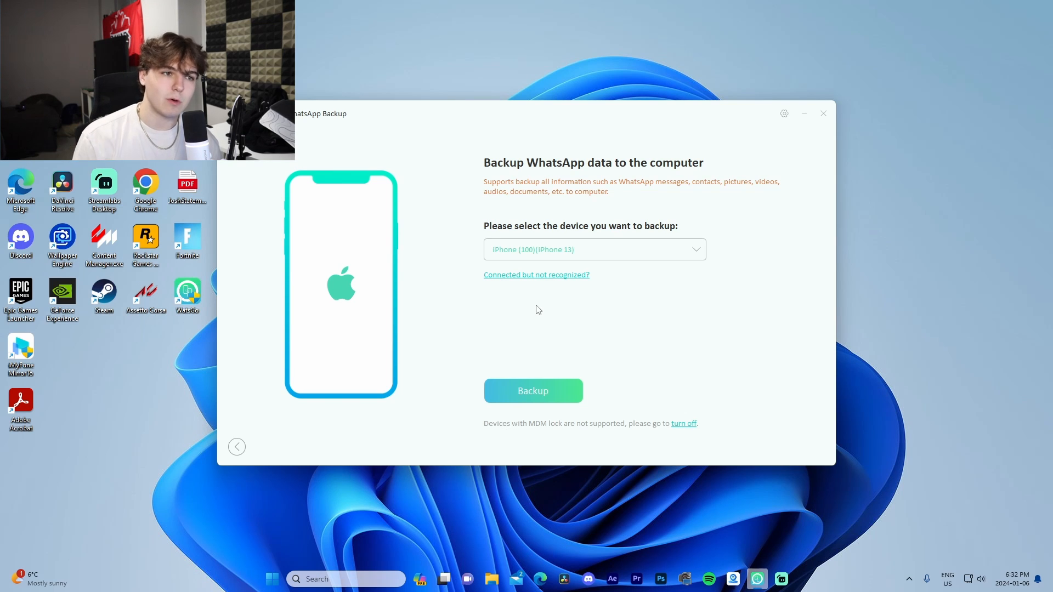
{"action": "mouse_move", "coordinate": [520, 266]}
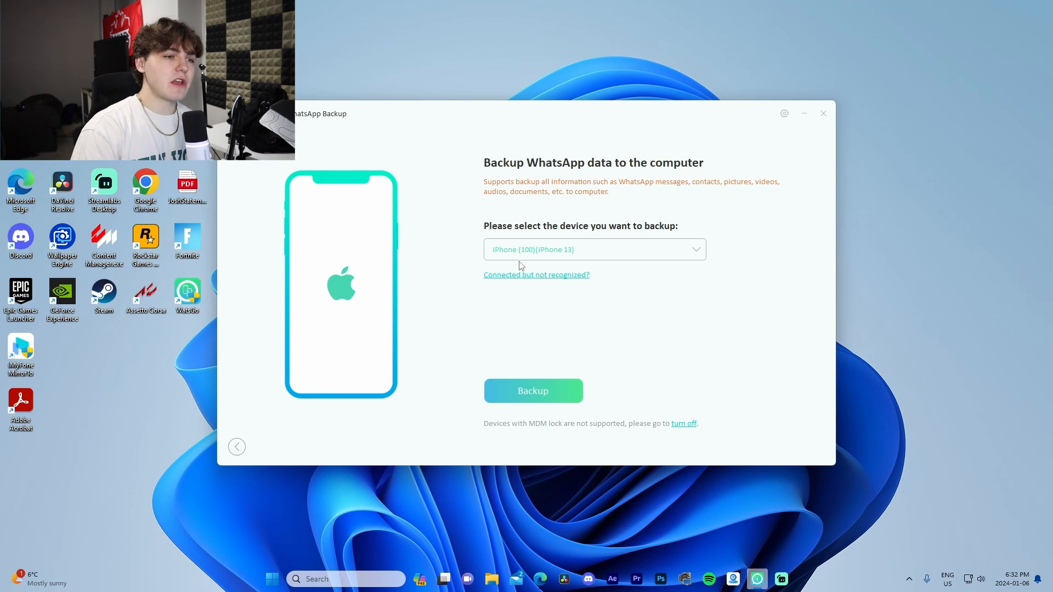
{"action": "mouse_move", "coordinate": [625, 335]}
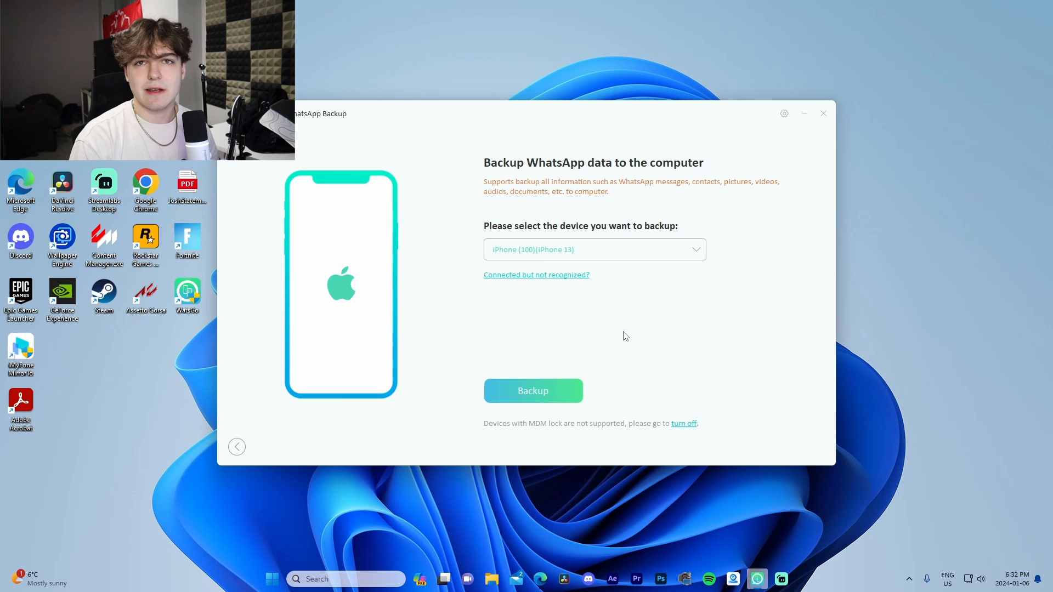
Start the iPhone 13 WhatsApp backup, then return to the home screen at 4% progress
{"action": "left_click", "coordinate": [533, 391]}
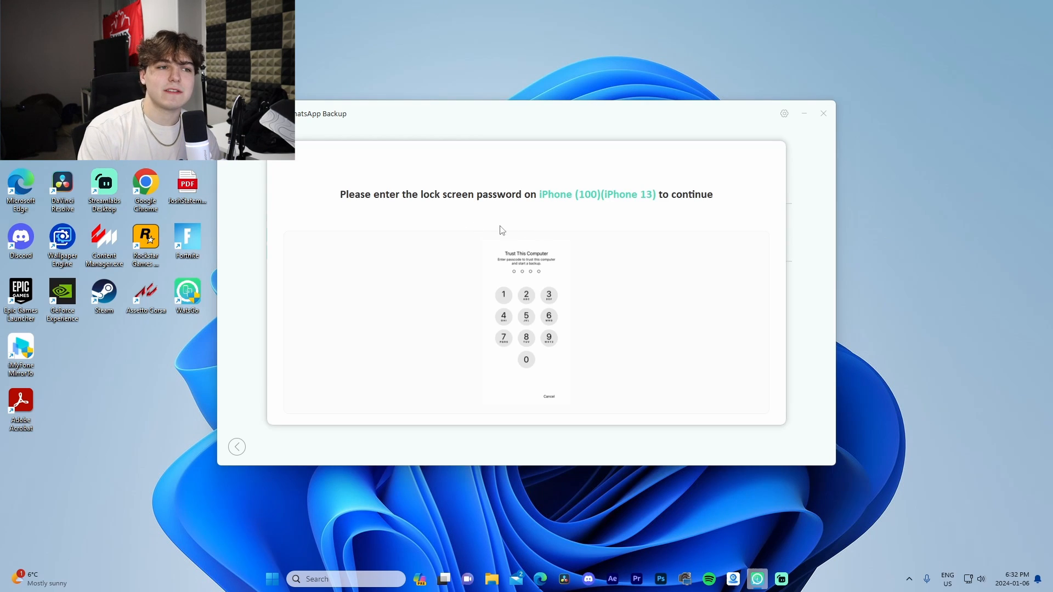
{"action": "mouse_move", "coordinate": [635, 263]}
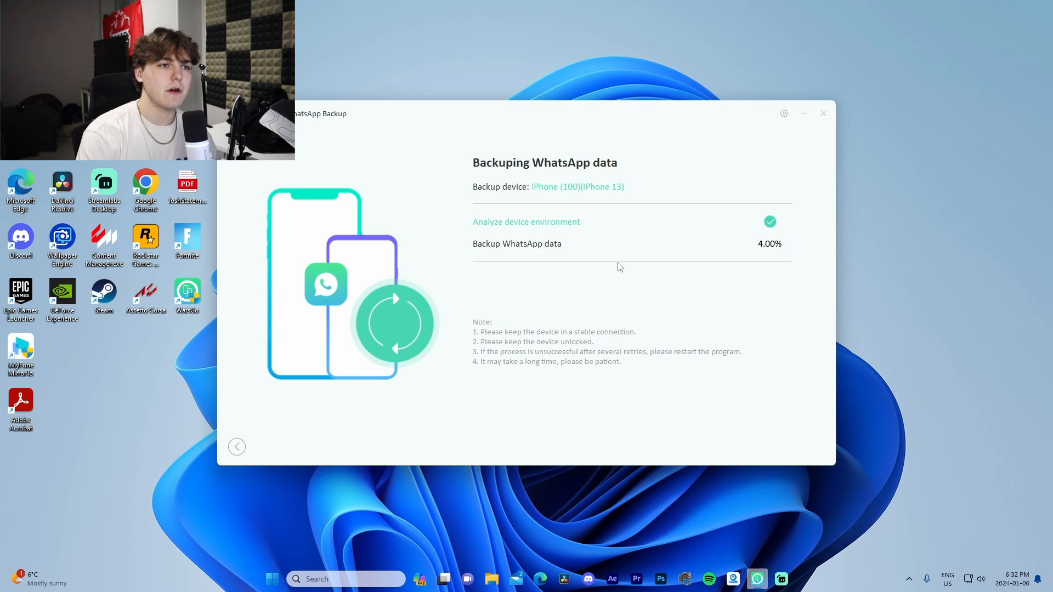
{"action": "mouse_move", "coordinate": [574, 270]}
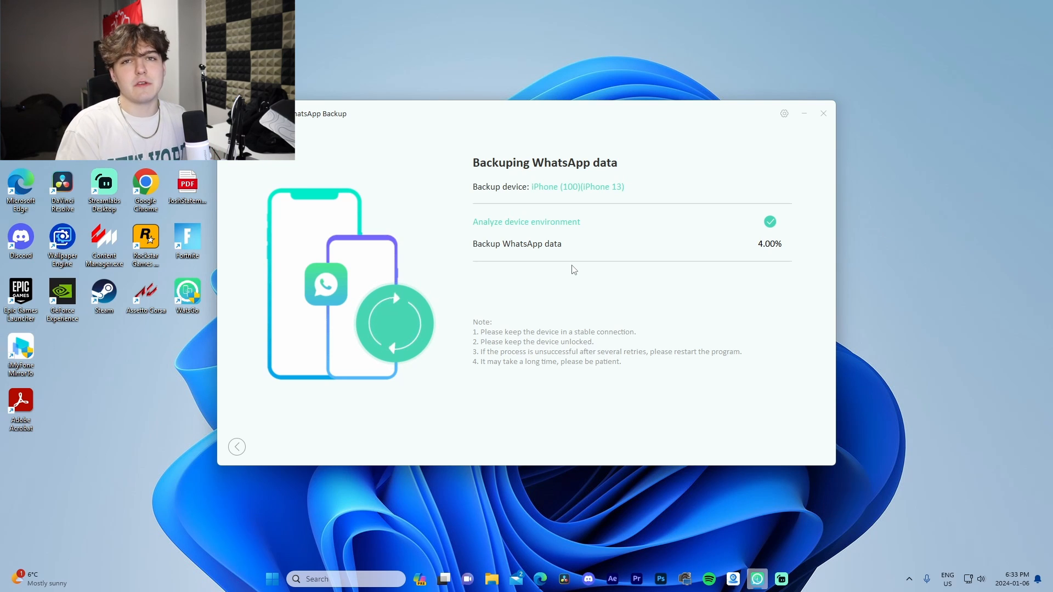
{"action": "mouse_move", "coordinate": [549, 293]}
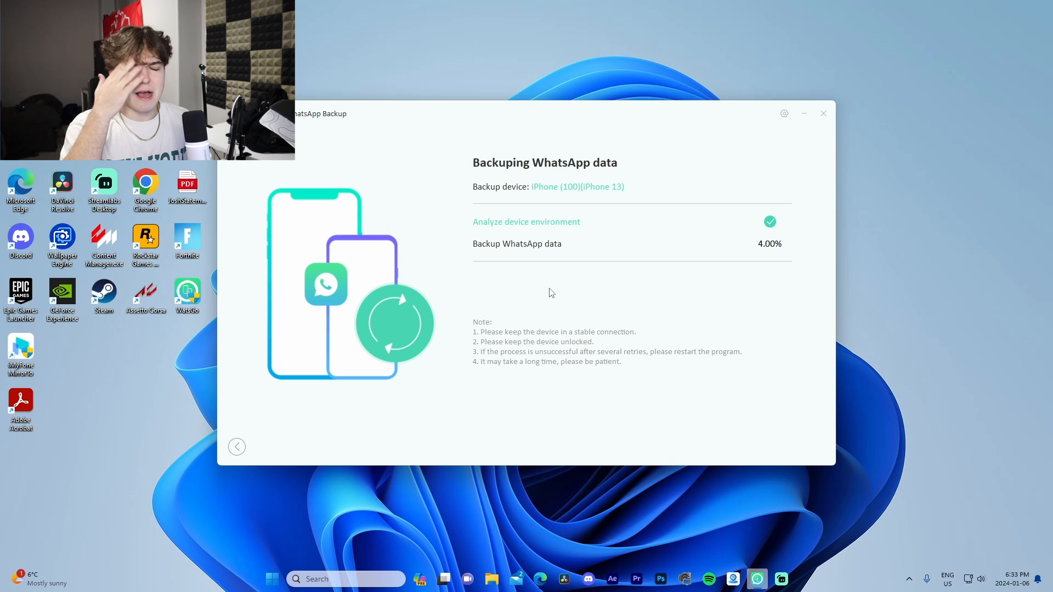
{"action": "left_click", "coordinate": [237, 446]}
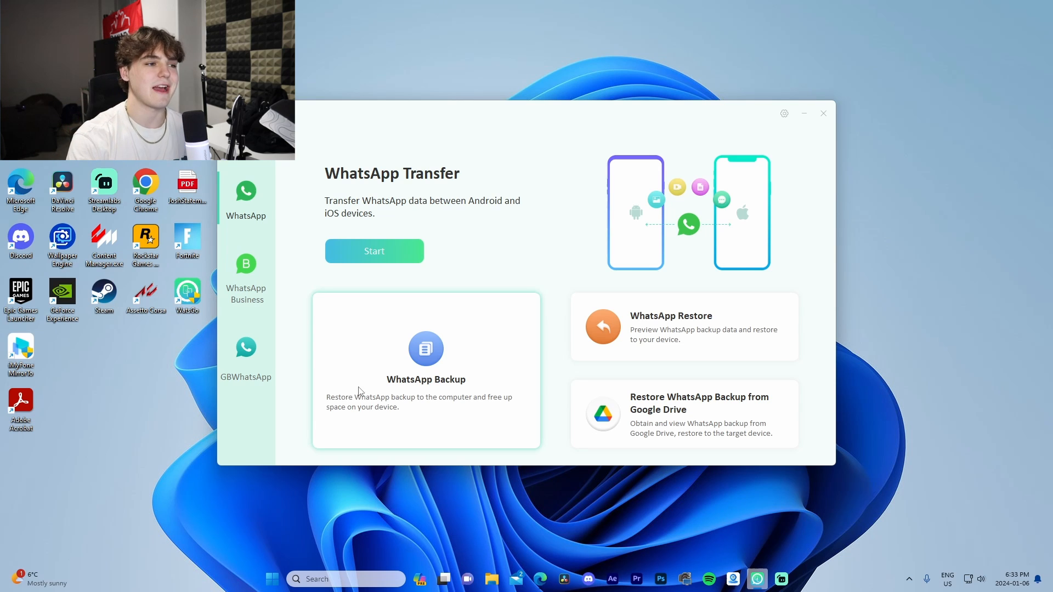
{"action": "mouse_move", "coordinate": [557, 279]}
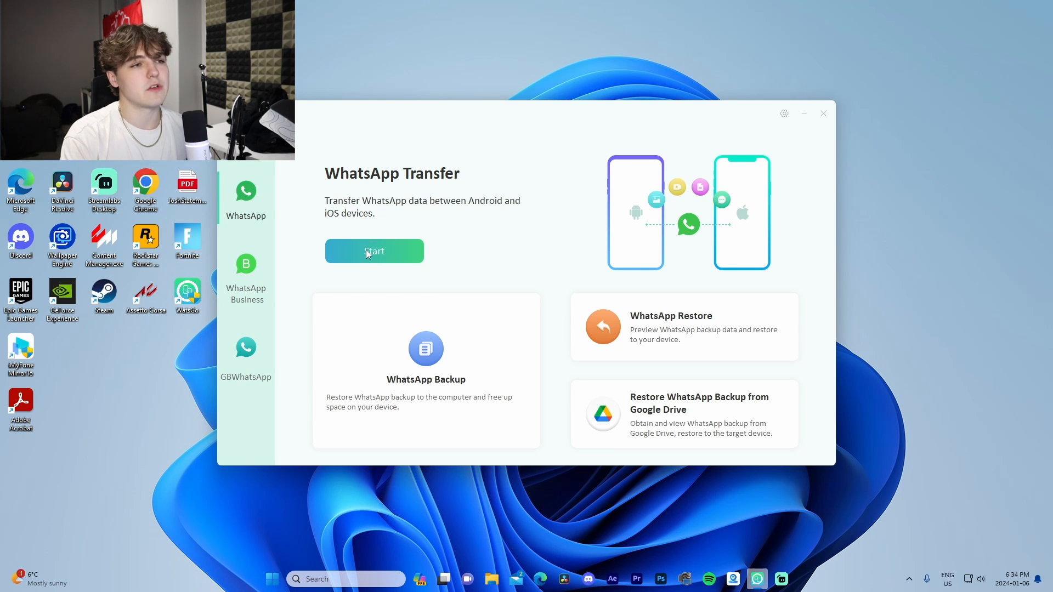
Start a WhatsApp transfer and view device selection with only the destination iPhone connected
{"action": "left_click", "coordinate": [374, 251]}
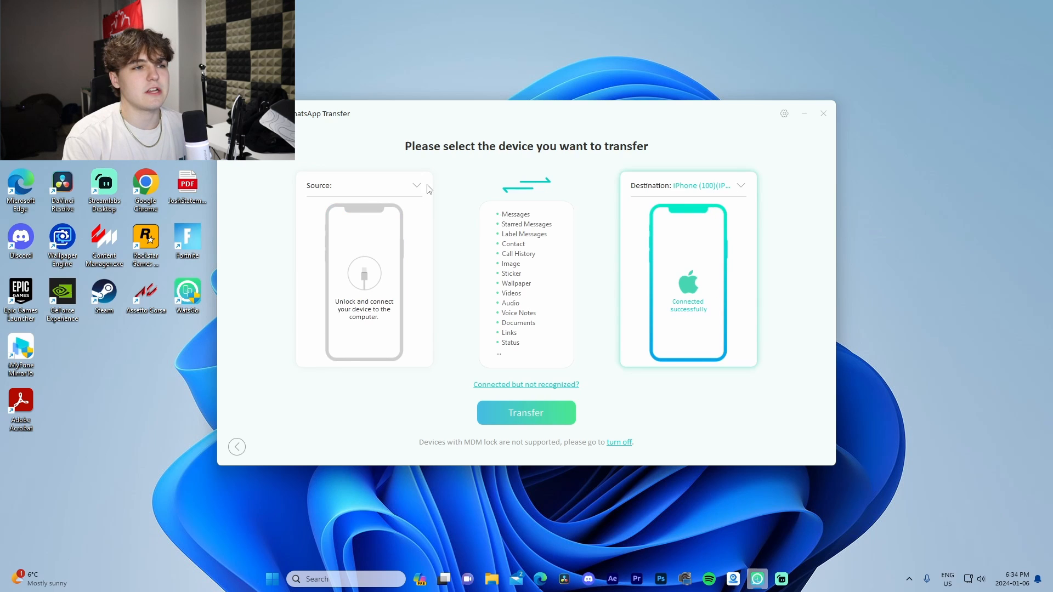
{"action": "left_click", "coordinate": [527, 185]}
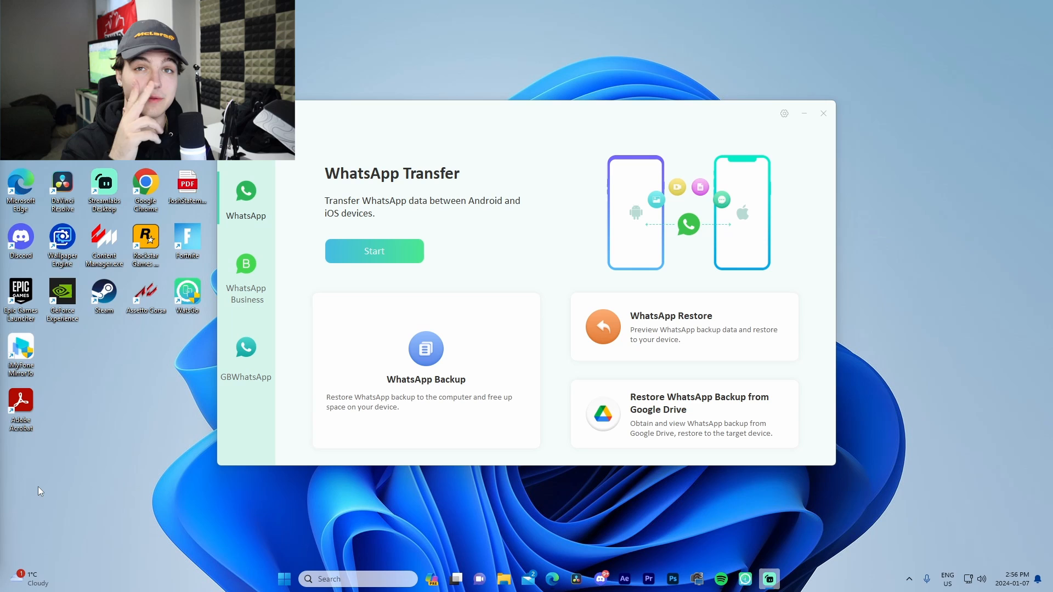
{"action": "mouse_move", "coordinate": [147, 429]}
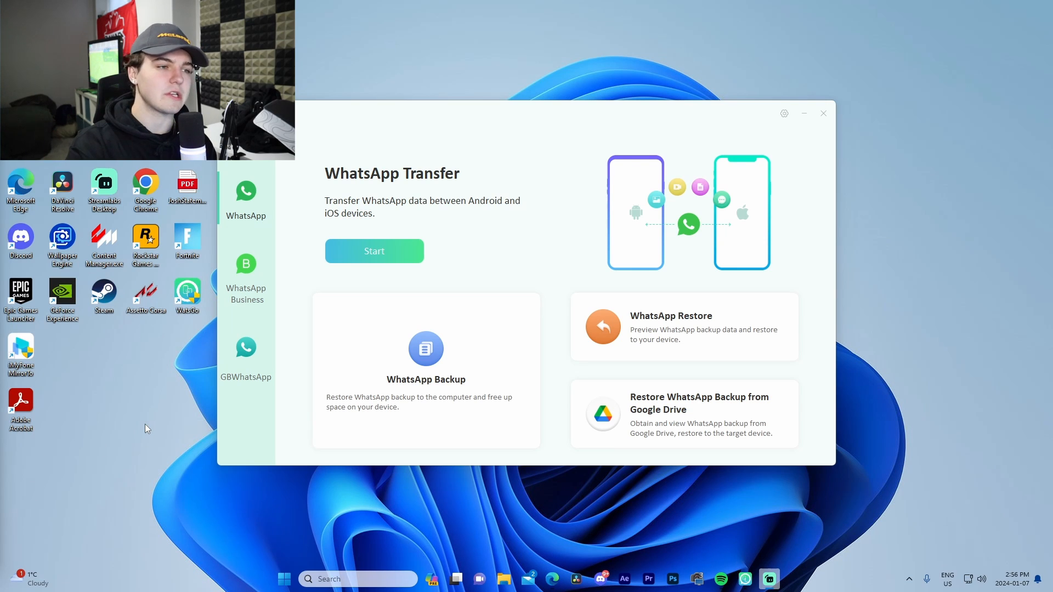
{"action": "mouse_move", "coordinate": [344, 250]}
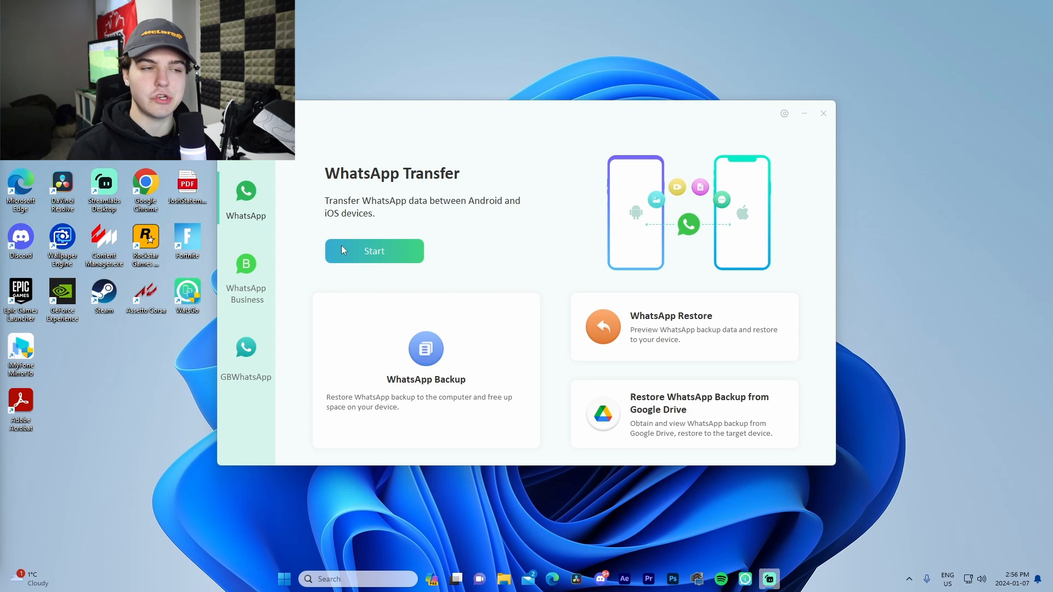
Start a WhatsApp transfer showing both iPhones connected as source and destination
{"action": "left_click", "coordinate": [374, 250]}
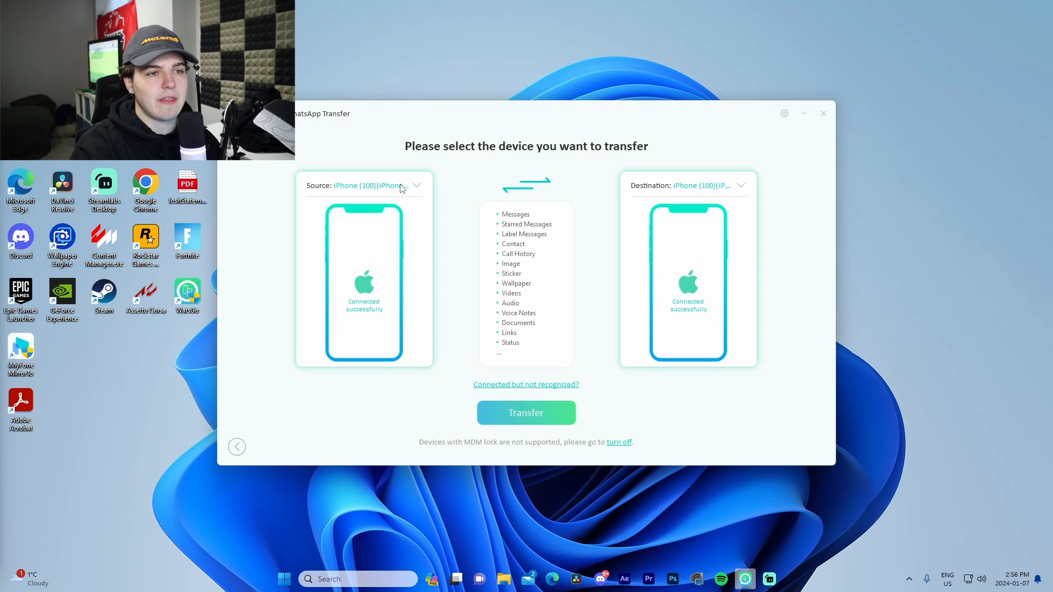
Select iPhone (100)(iPhone 13) as source and start the transfer, prompting to turn off Find My iPhone
{"action": "left_click", "coordinate": [417, 185]}
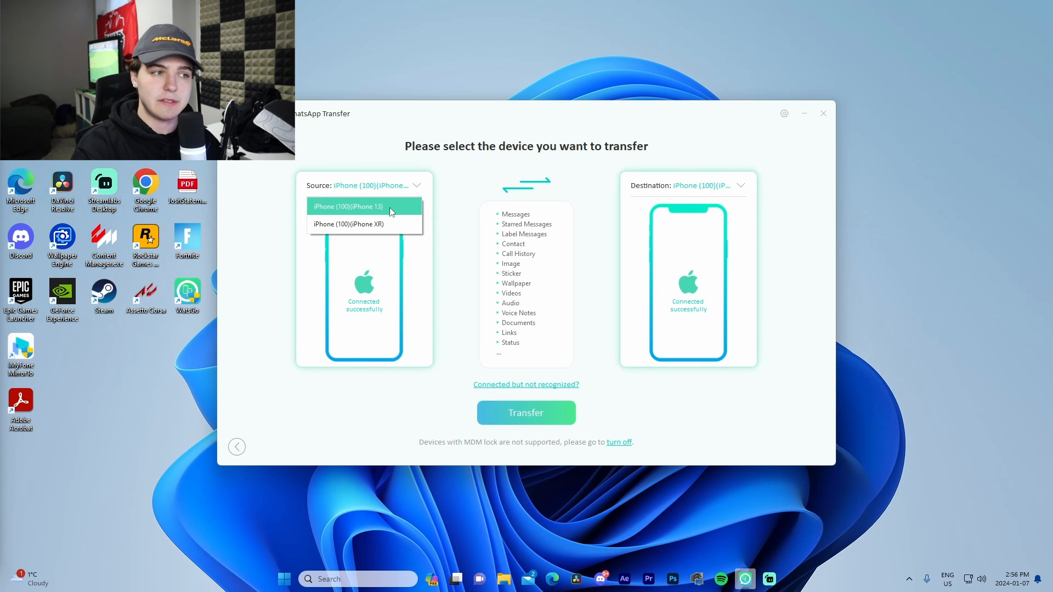
{"action": "left_click", "coordinate": [347, 206]}
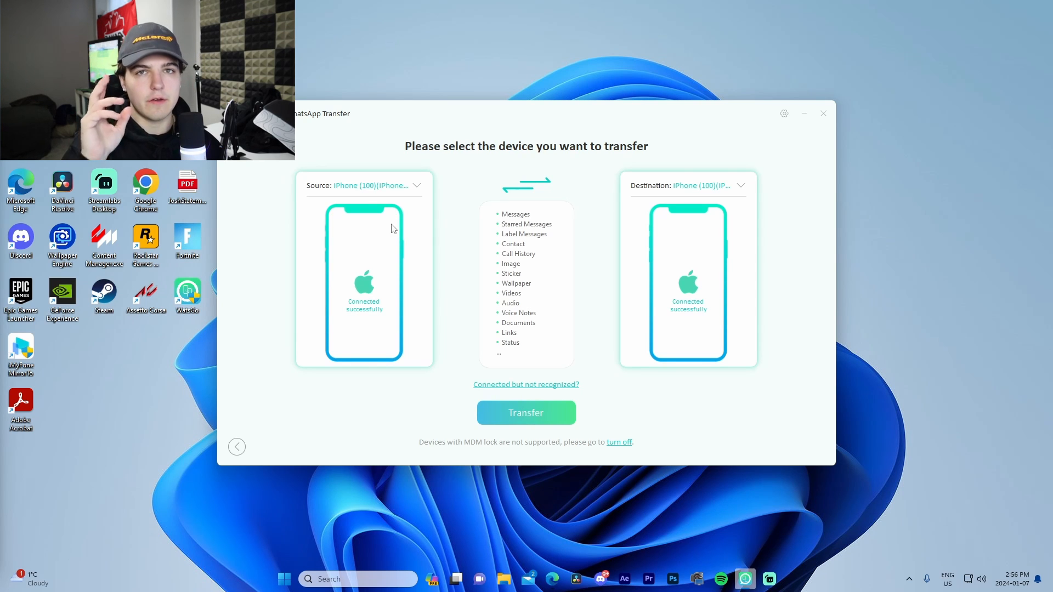
{"action": "mouse_move", "coordinate": [386, 184]}
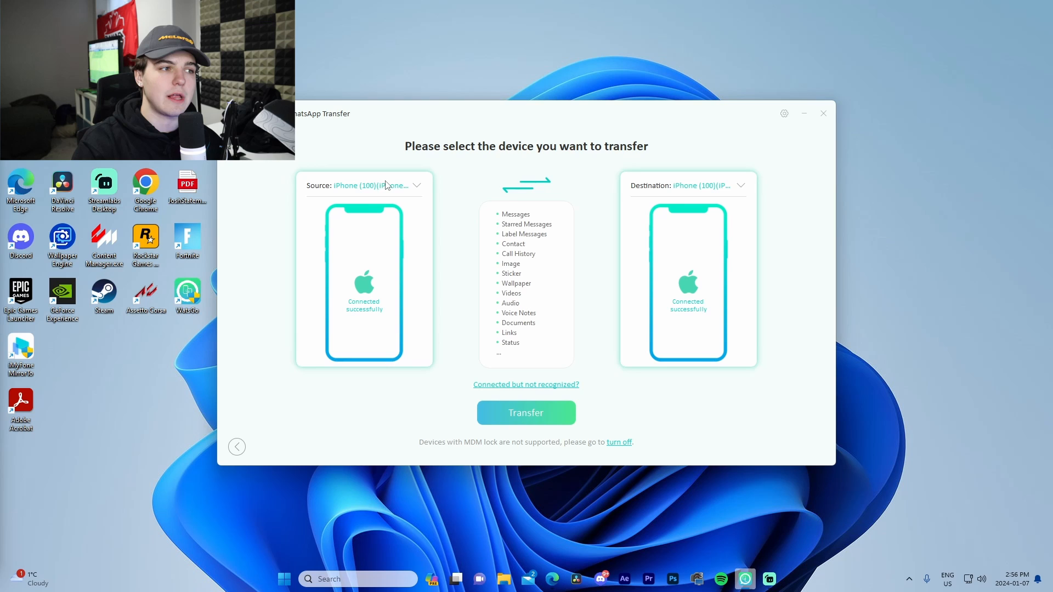
{"action": "left_click", "coordinate": [417, 185]}
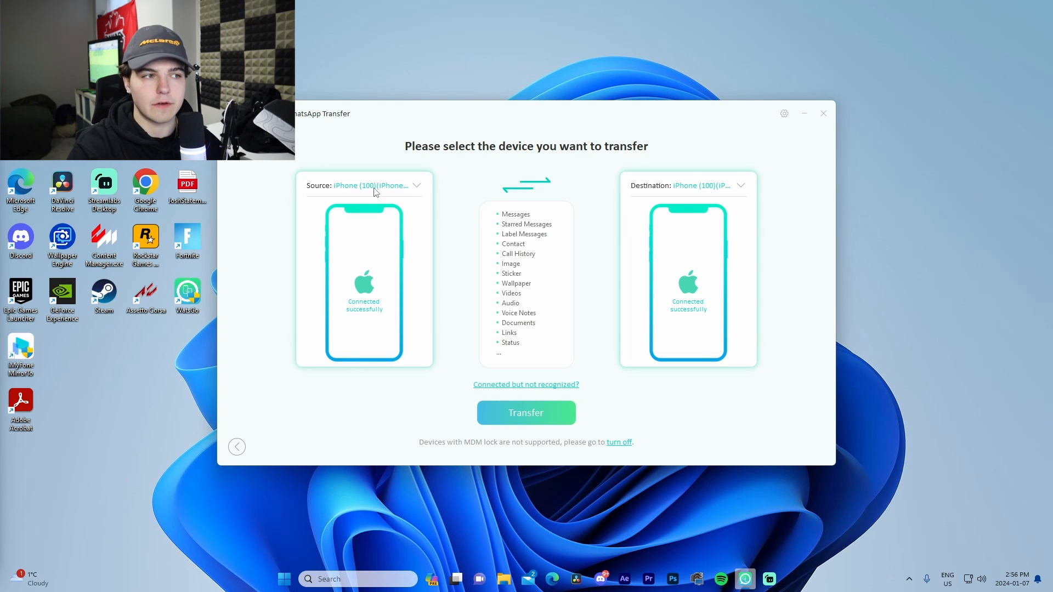
{"action": "mouse_move", "coordinate": [657, 218]}
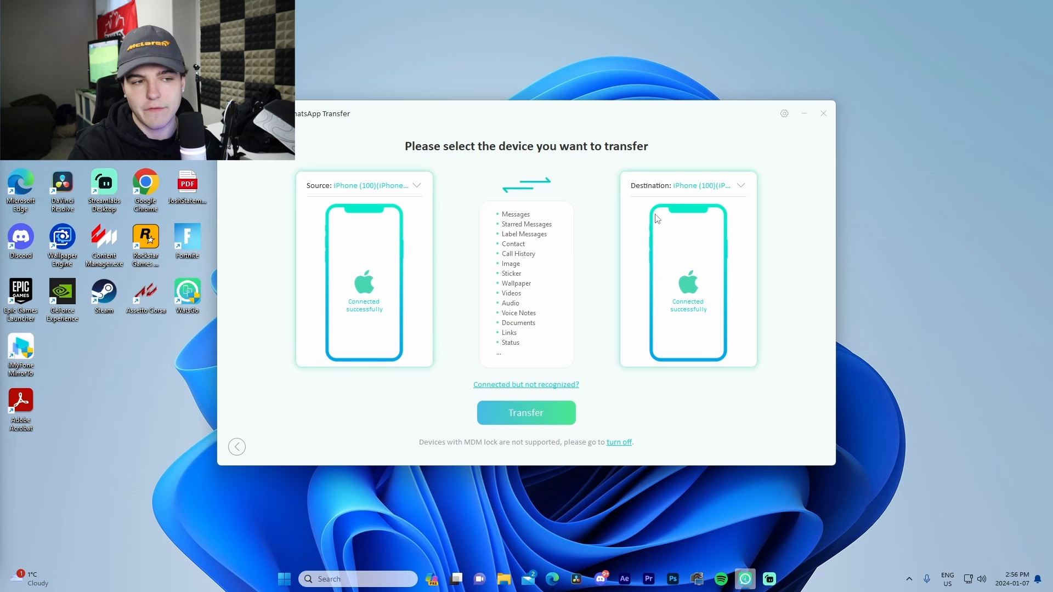
{"action": "left_click", "coordinate": [526, 412]}
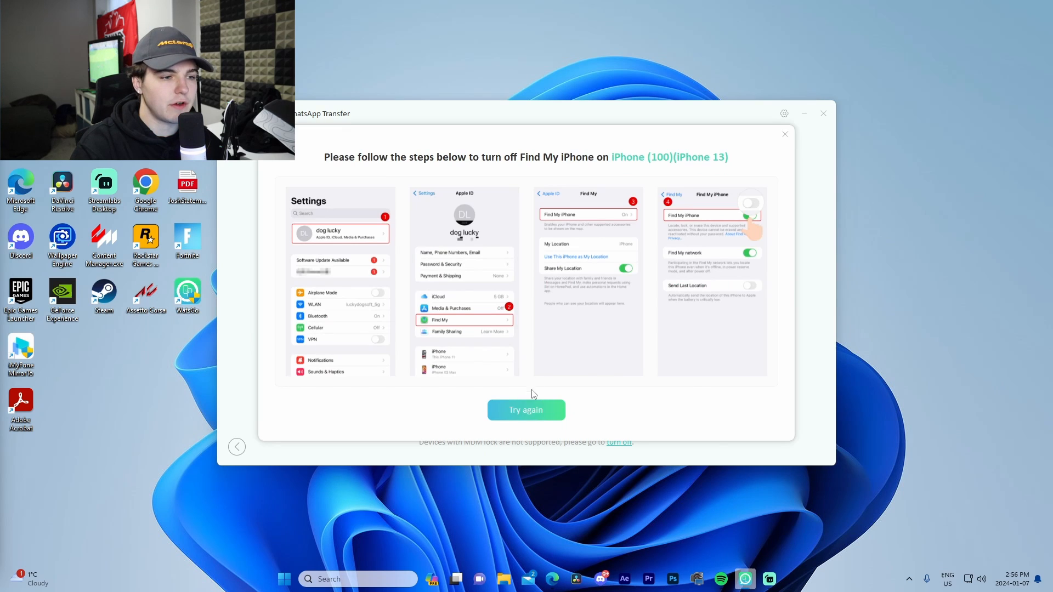
Retry, accept the upgrade notice and confirm overwriting the iPhone XR's WhatsApp data
{"action": "left_click", "coordinate": [526, 411]}
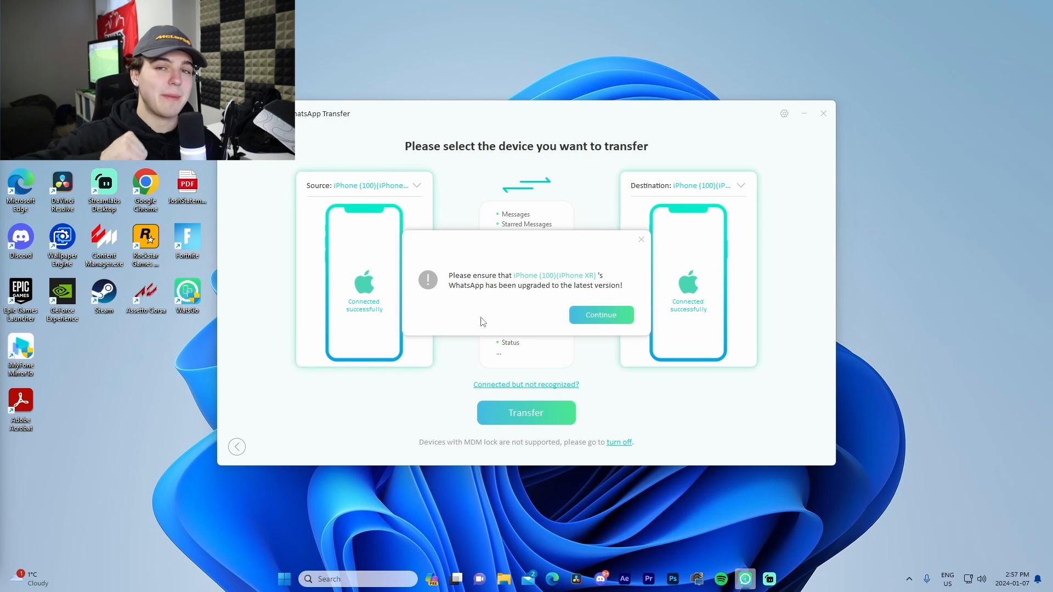
{"action": "left_click", "coordinate": [600, 315]}
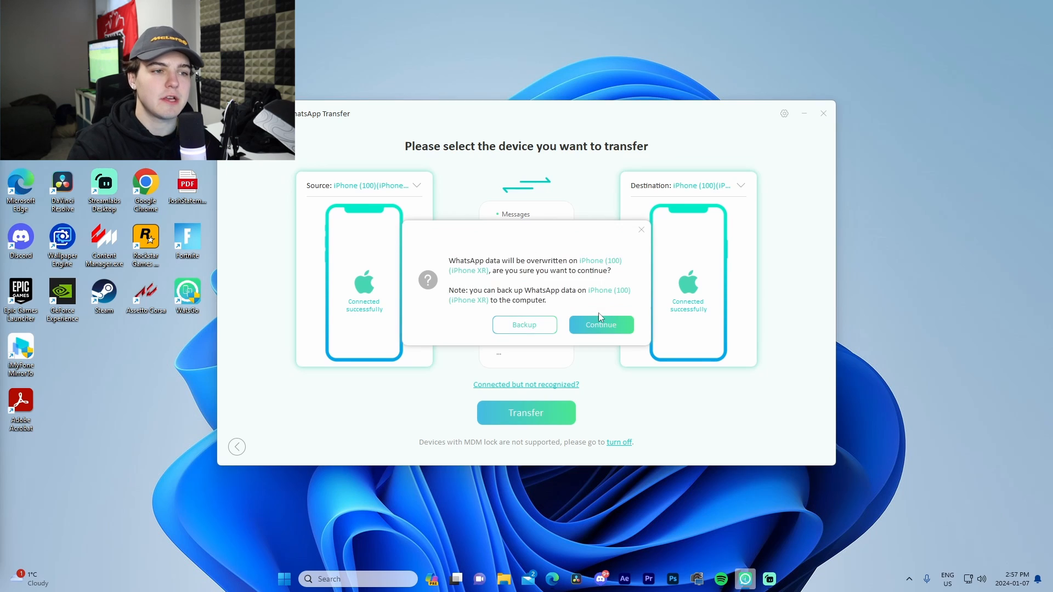
{"action": "mouse_move", "coordinate": [543, 265]}
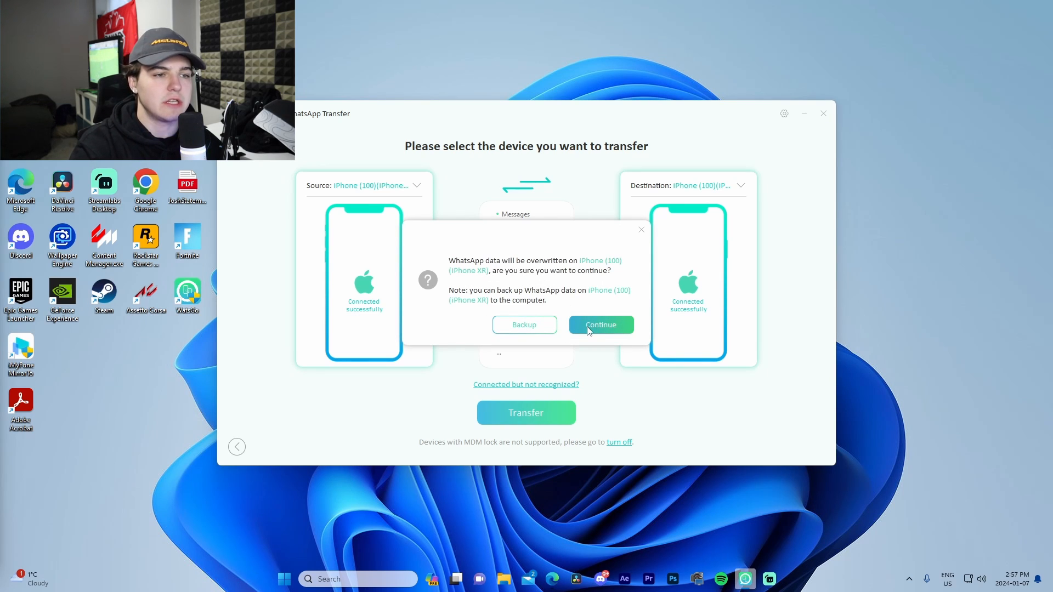
{"action": "left_click", "coordinate": [600, 325]}
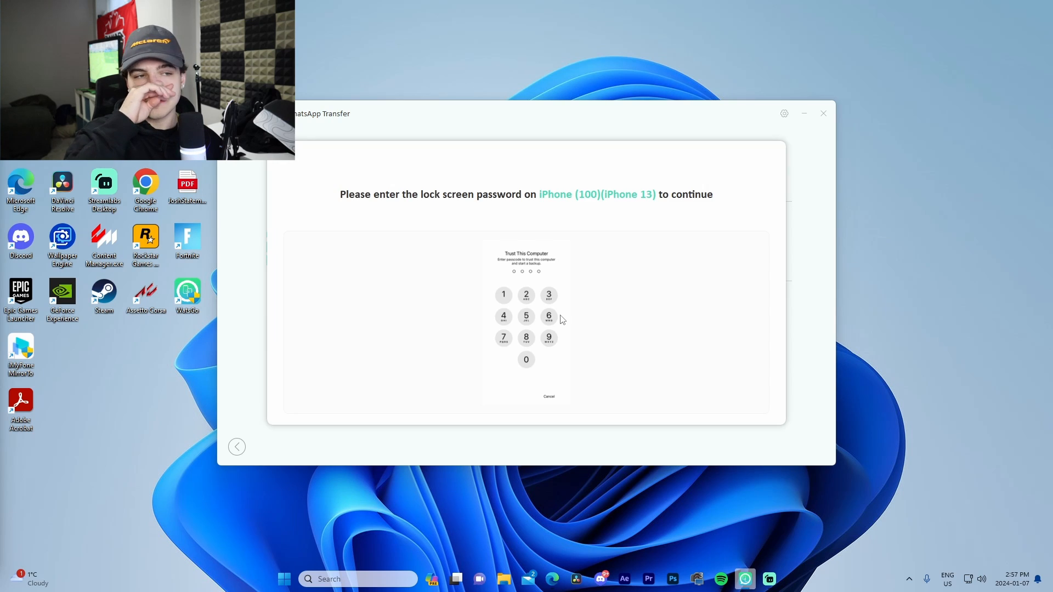